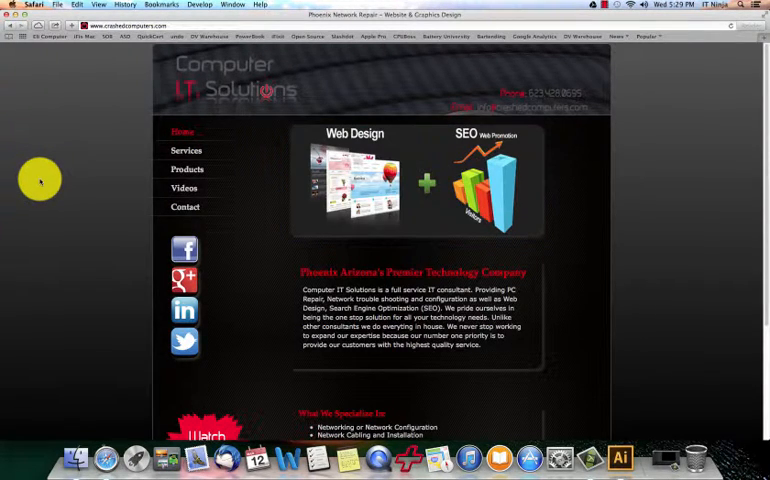
{"action": "mouse_move", "coordinate": [52, 180]}
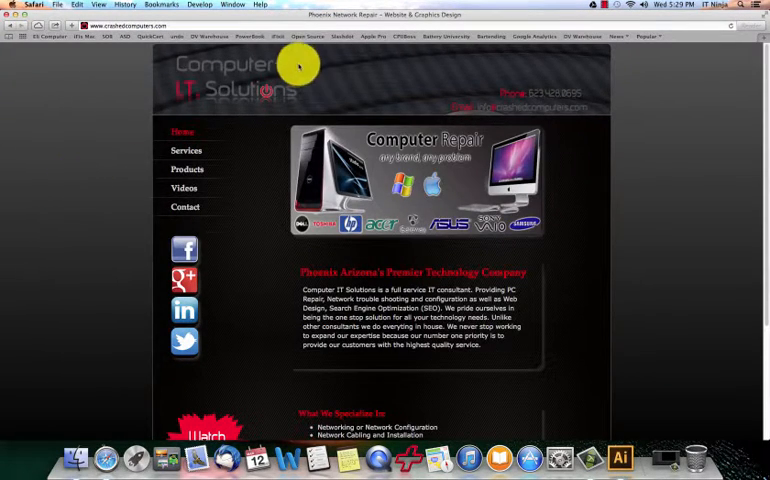
{"action": "mouse_move", "coordinate": [270, 96]}
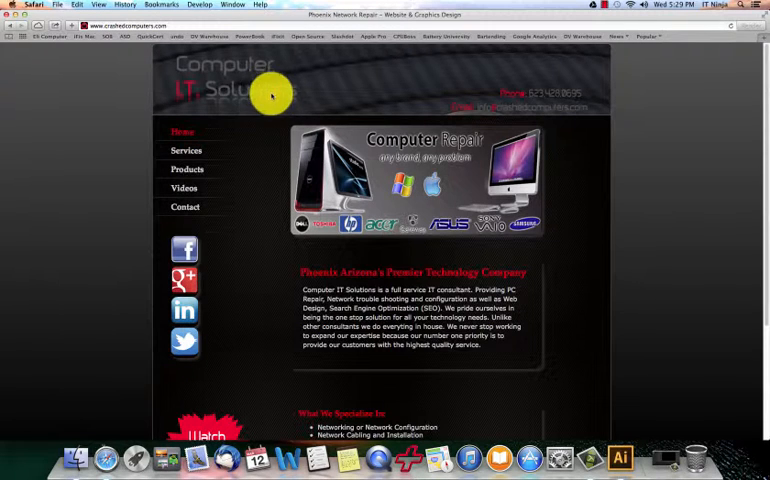
{"action": "mouse_move", "coordinate": [268, 72]}
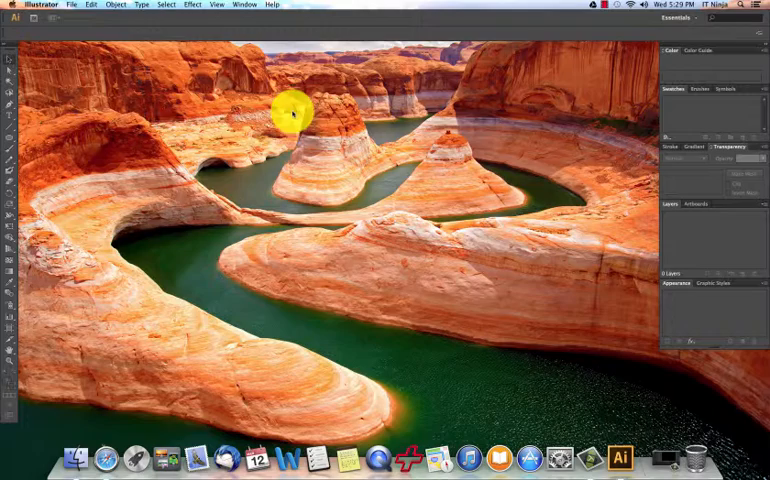
Step: Create a new Illustrator document with the default settings
{"action": "left_click", "coordinate": [70, 4]}
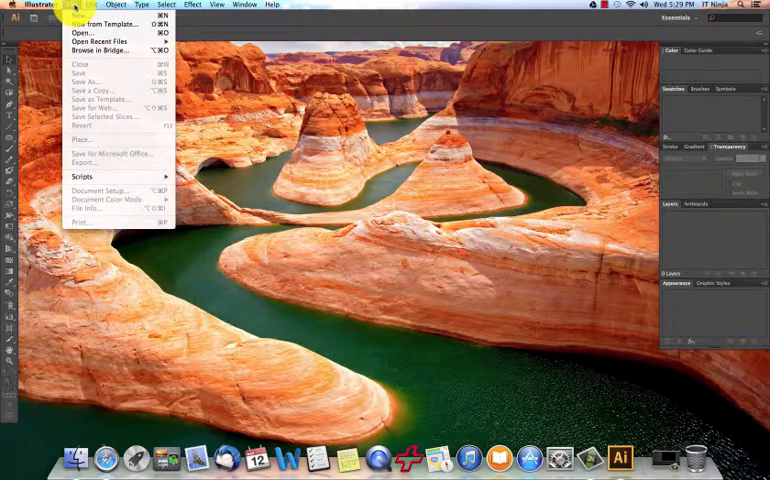
{"action": "left_click", "coordinate": [76, 18]}
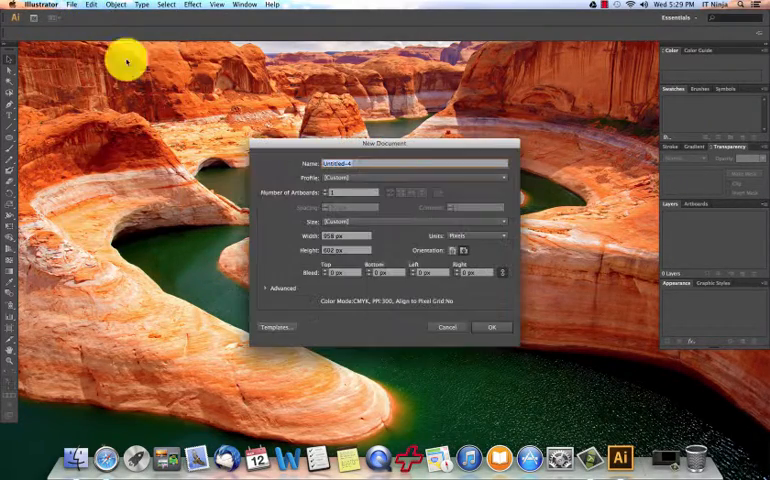
{"action": "left_click", "coordinate": [490, 328]}
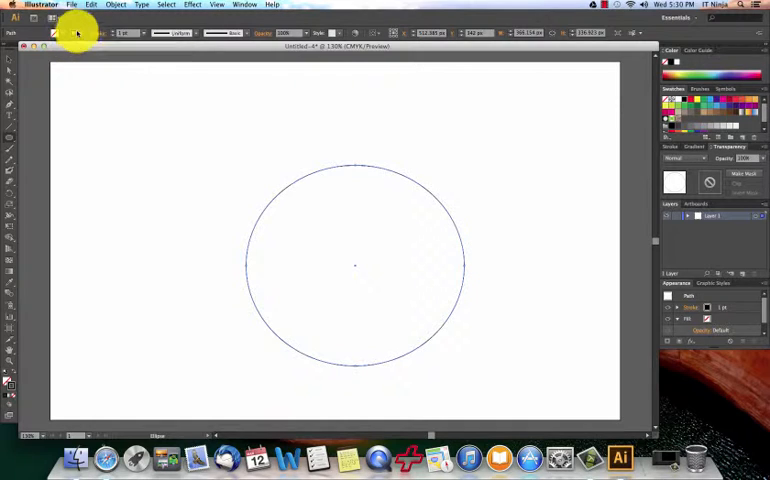
{"action": "mouse_move", "coordinate": [112, 32]}
{"action": "type", "text": "50"}
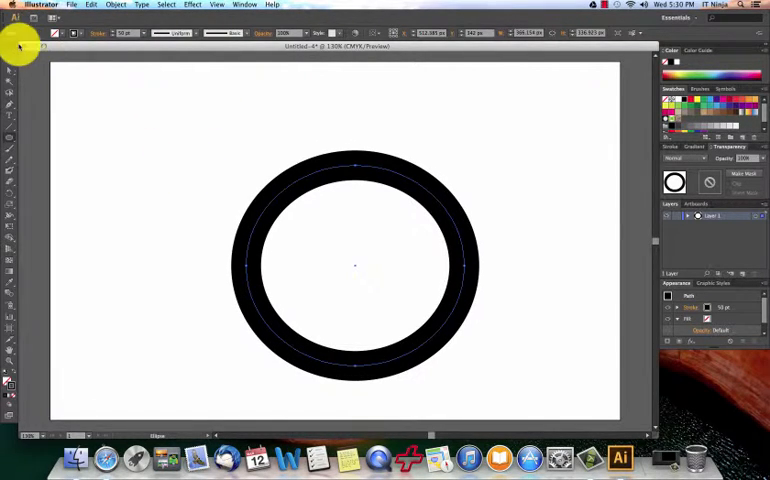
Step: Show the grid and confirm new colour and spacing in Guides & Grid preferences
{"action": "left_click", "coordinate": [216, 4]}
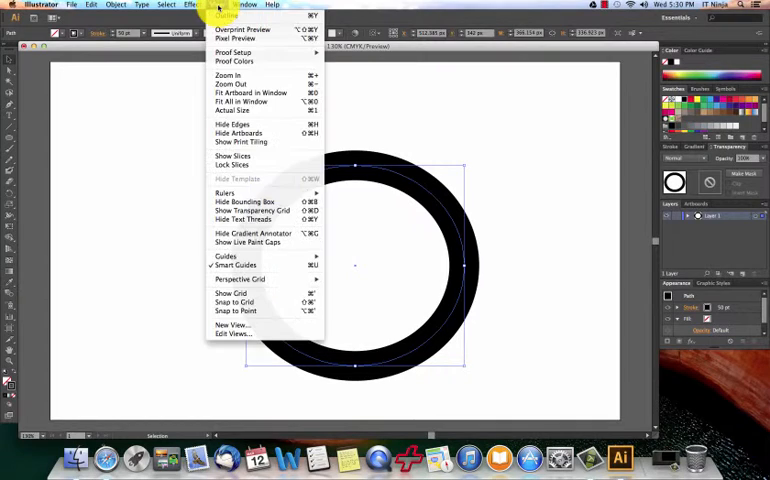
{"action": "mouse_move", "coordinate": [230, 292]}
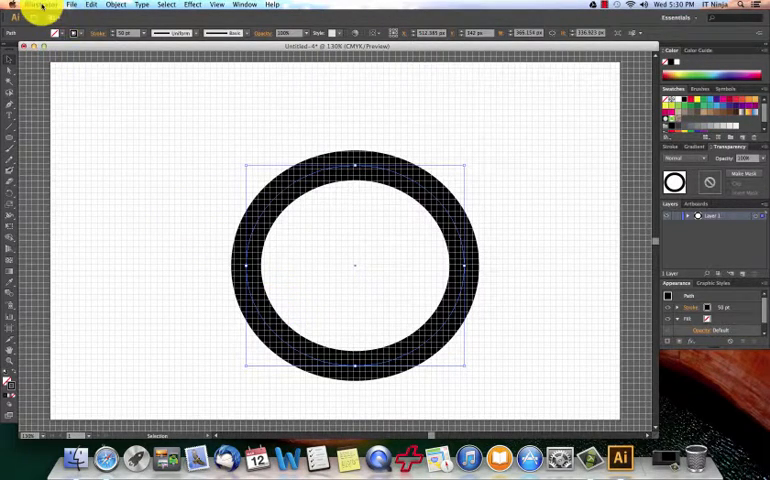
{"action": "left_click", "coordinate": [42, 4]}
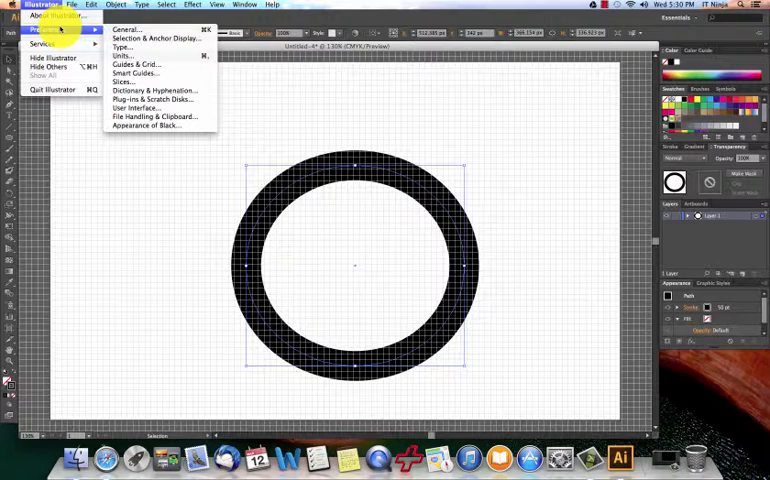
{"action": "left_click", "coordinate": [134, 64]}
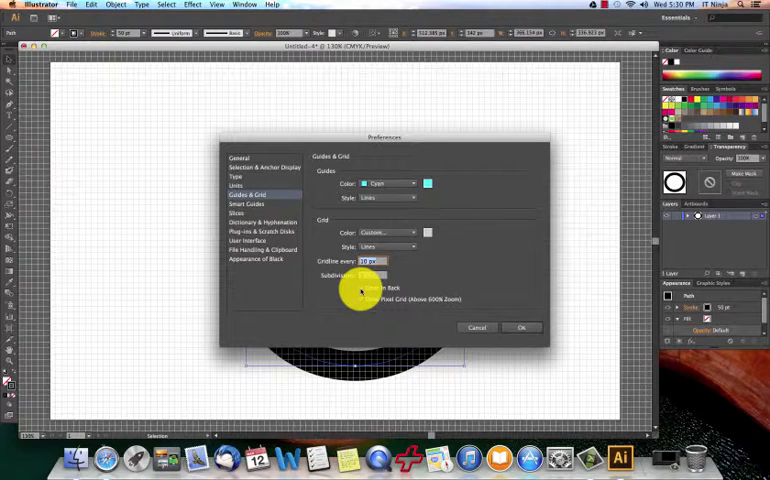
{"action": "mouse_move", "coordinate": [476, 316]}
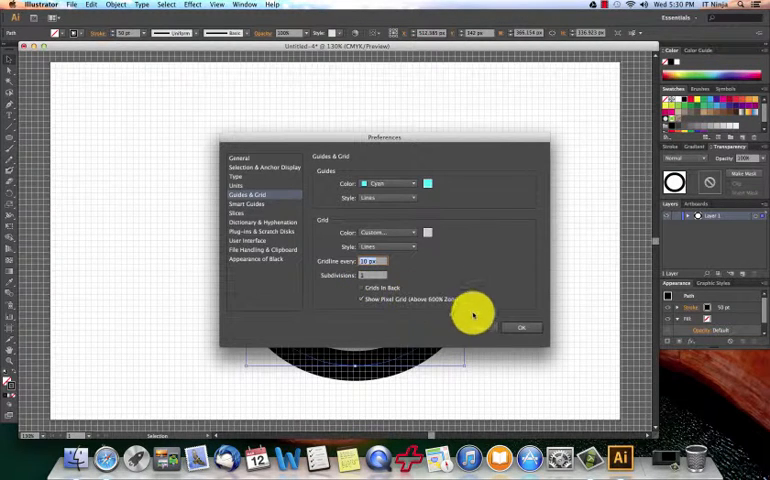
{"action": "left_click", "coordinate": [522, 328]}
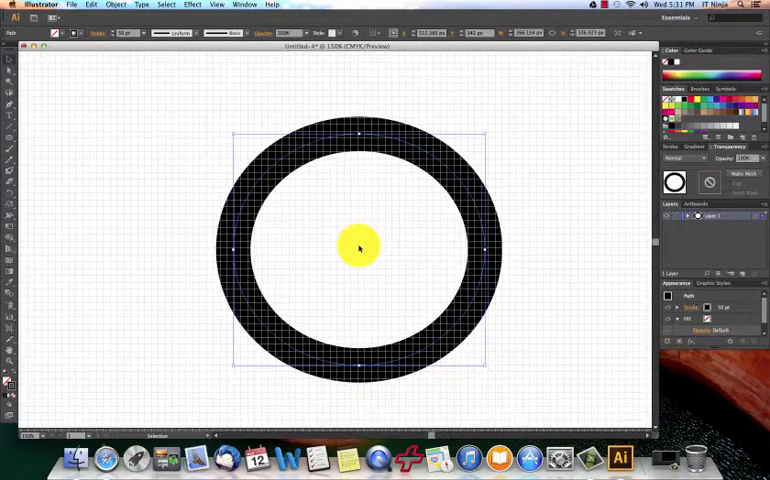
Step: Scale the thick black ring up by its bounding-box handles to fill more of the artboard
{"action": "left_click_drag", "start_coordinate": [358, 248], "coordinate": [392, 144]}
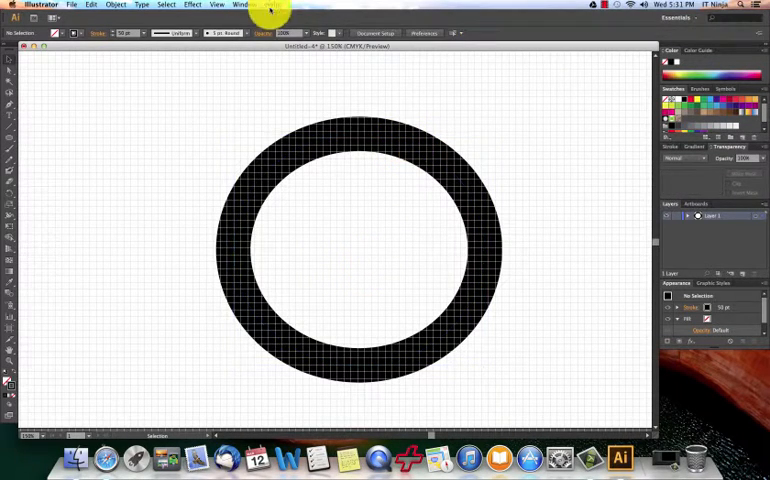
{"action": "left_click", "coordinate": [216, 4]}
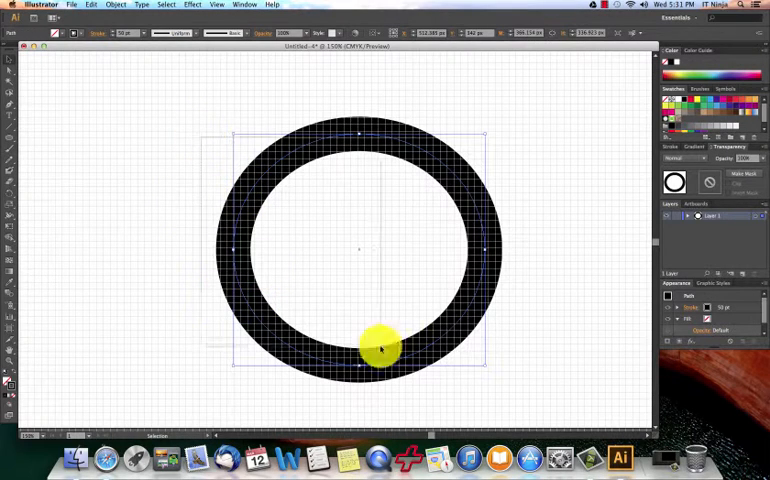
{"action": "left_click_drag", "start_coordinate": [380, 348], "coordinate": [268, 164]}
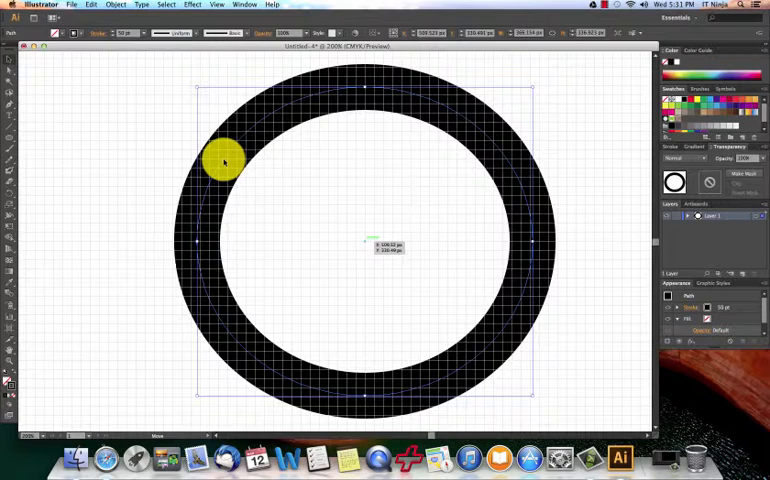
{"action": "left_click_drag", "start_coordinate": [222, 162], "coordinate": [364, 238]}
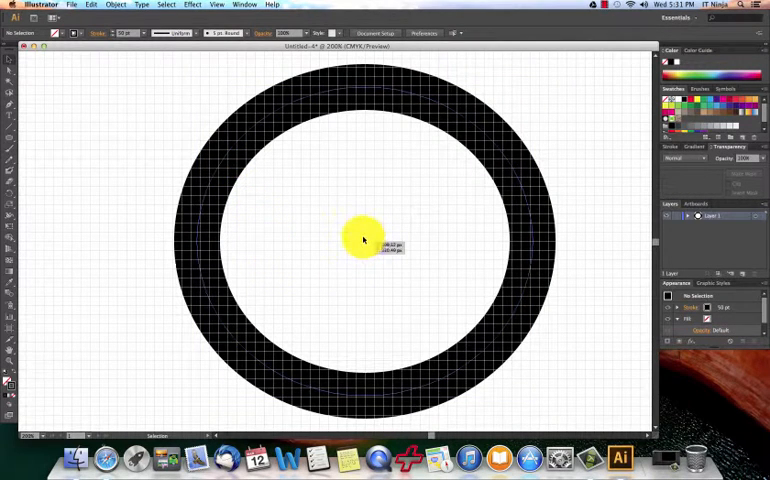
{"action": "left_click_drag", "start_coordinate": [364, 240], "coordinate": [300, 132]}
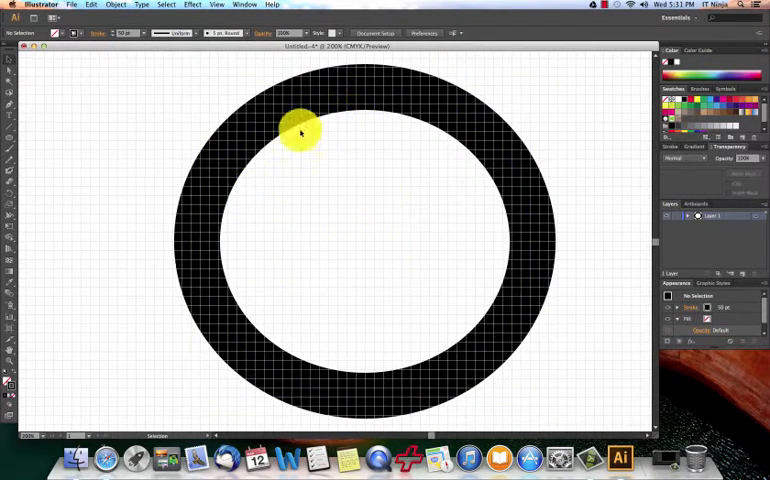
{"action": "left_click_drag", "start_coordinate": [300, 130], "coordinate": [216, 156]}
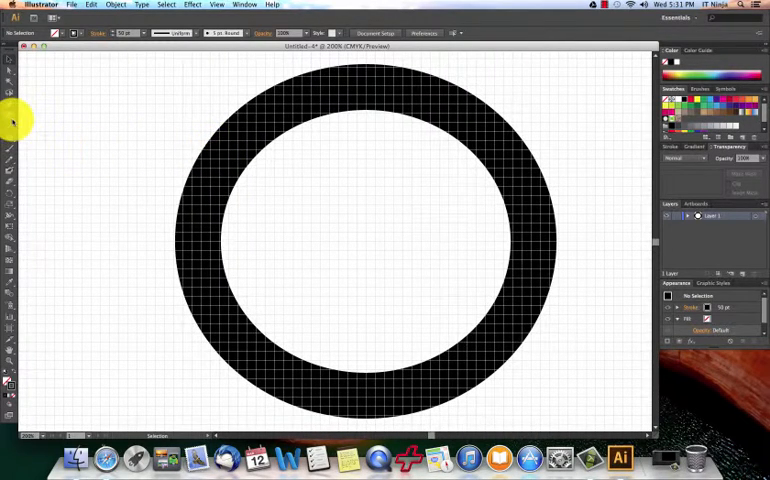
Step: Cut a gap at the top of the ring with the Scissors tool and place a vertical bar above it
{"action": "left_click", "coordinate": [10, 108]}
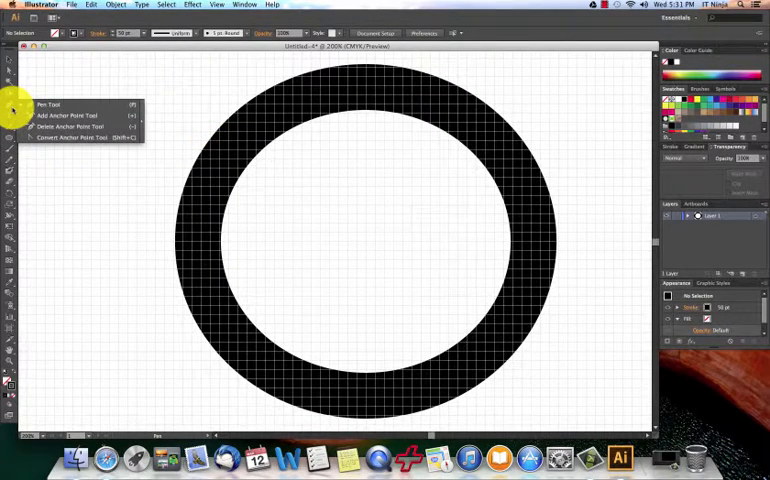
{"action": "mouse_move", "coordinate": [84, 118]}
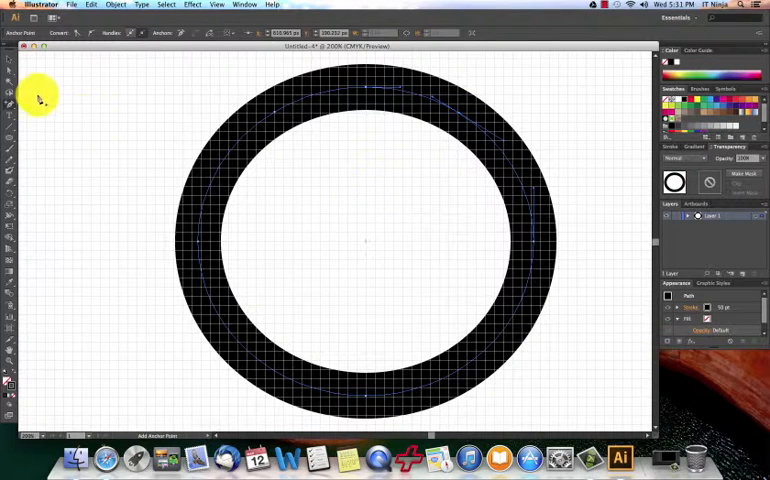
{"action": "left_click", "coordinate": [8, 56]}
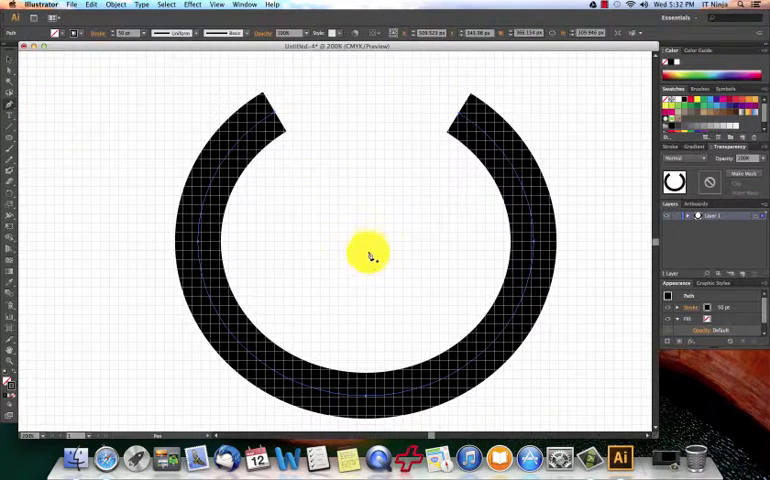
{"action": "left_click_drag", "start_coordinate": [368, 252], "coordinate": [368, 160]}
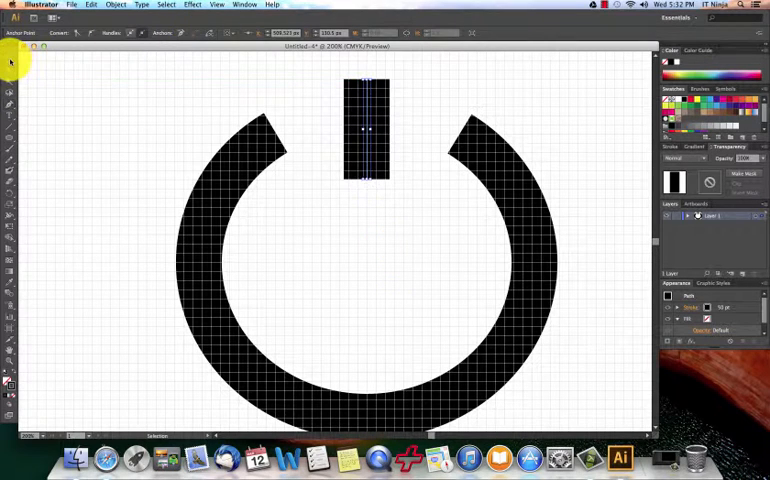
Step: Hide the grid and give the arc and bar round stroke caps
{"action": "left_click", "coordinate": [216, 6]}
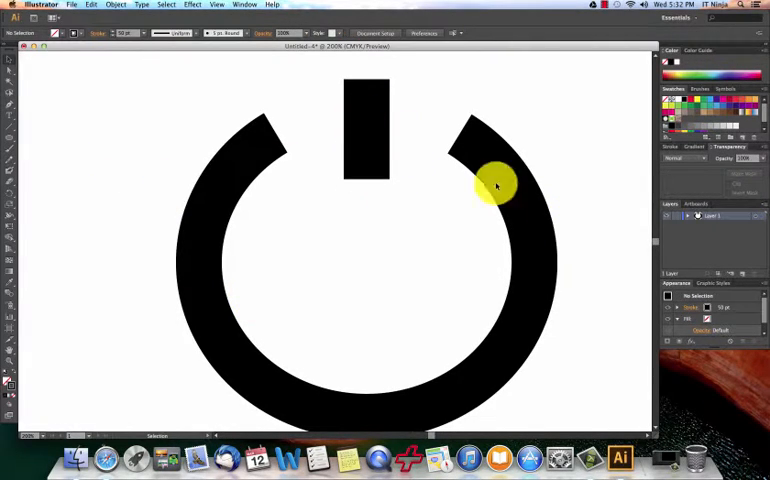
{"action": "left_click", "coordinate": [368, 128]}
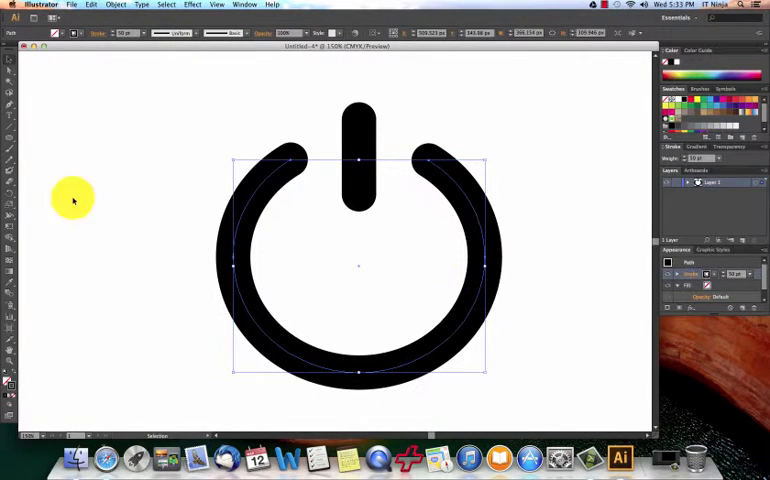
{"action": "left_click", "coordinate": [92, 192]}
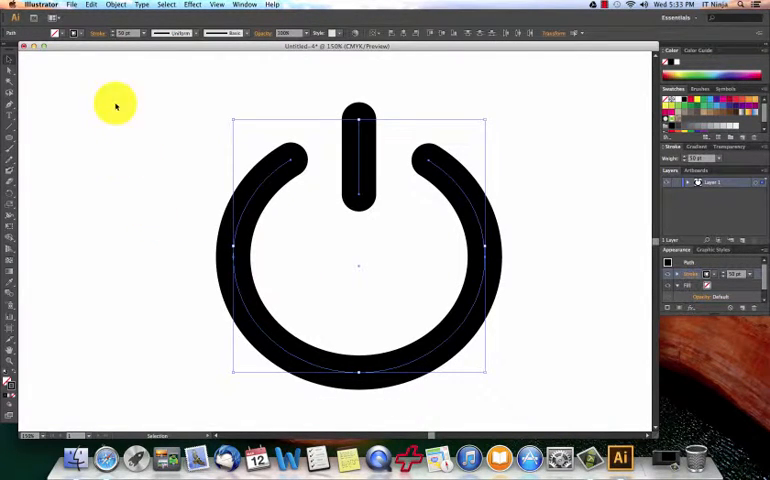
Step: Expand the arc and bar strokes into filled shapes via Object > Expand and select them
{"action": "left_click", "coordinate": [116, 4]}
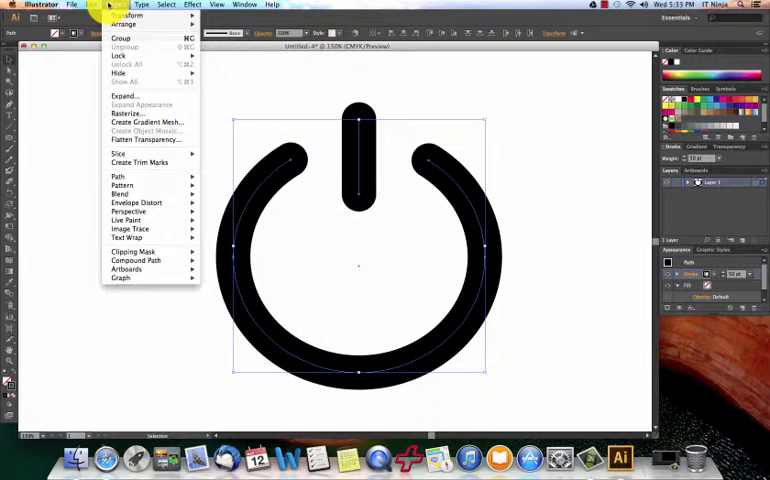
{"action": "mouse_move", "coordinate": [130, 228]}
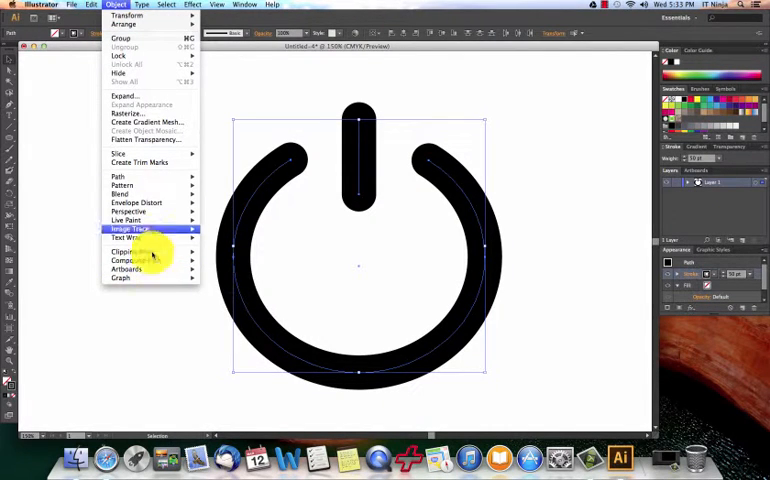
{"action": "mouse_move", "coordinate": [124, 96]}
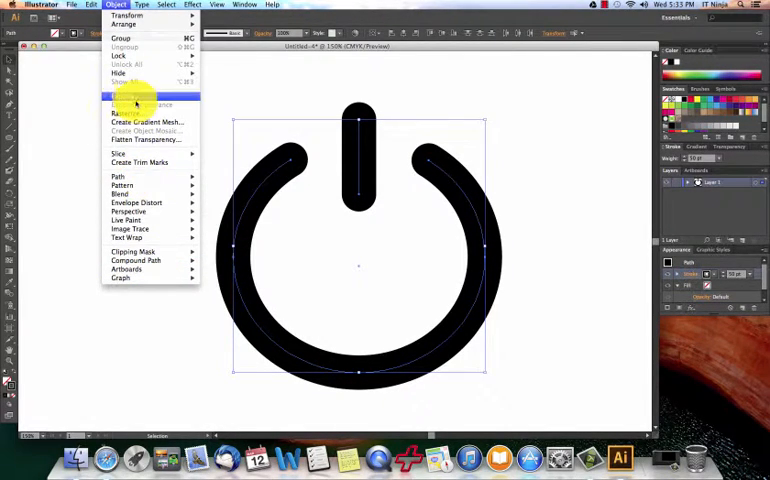
{"action": "left_click", "coordinate": [124, 100]}
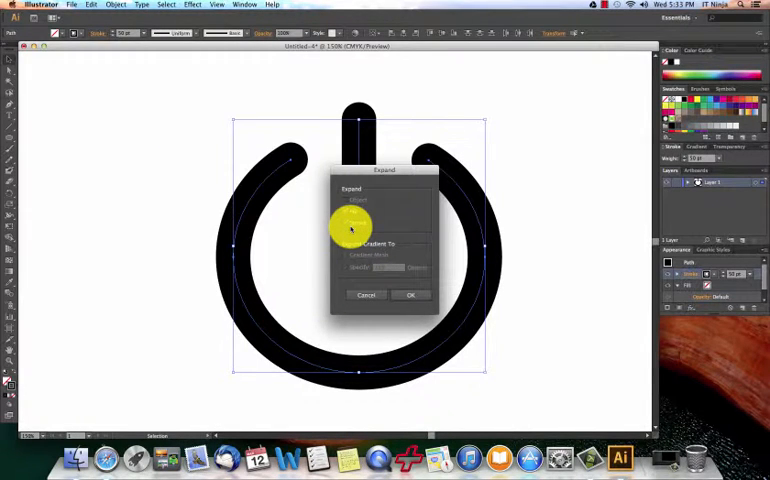
{"action": "left_click", "coordinate": [410, 294]}
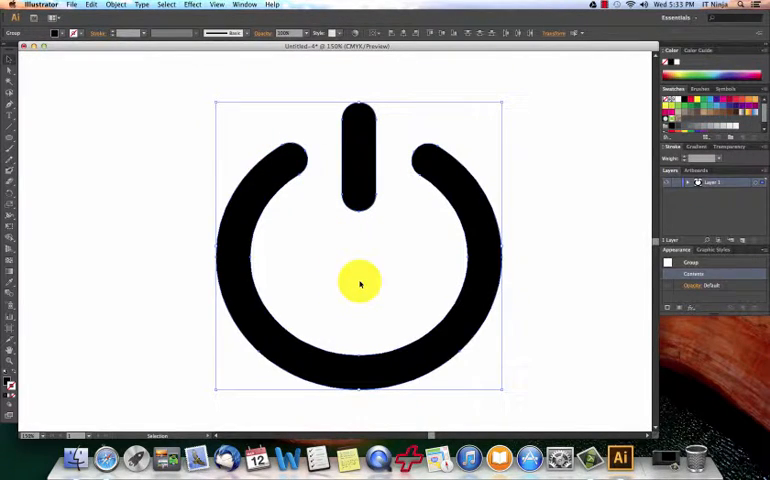
{"action": "left_click_drag", "start_coordinate": [360, 284], "coordinate": [284, 208]}
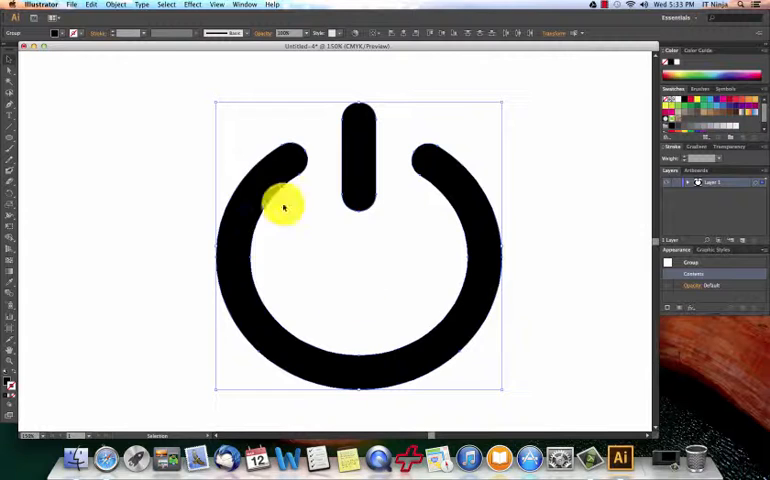
Step: Reopen the Object menu to make the arc and bar a compound path
{"action": "left_click", "coordinate": [72, 4]}
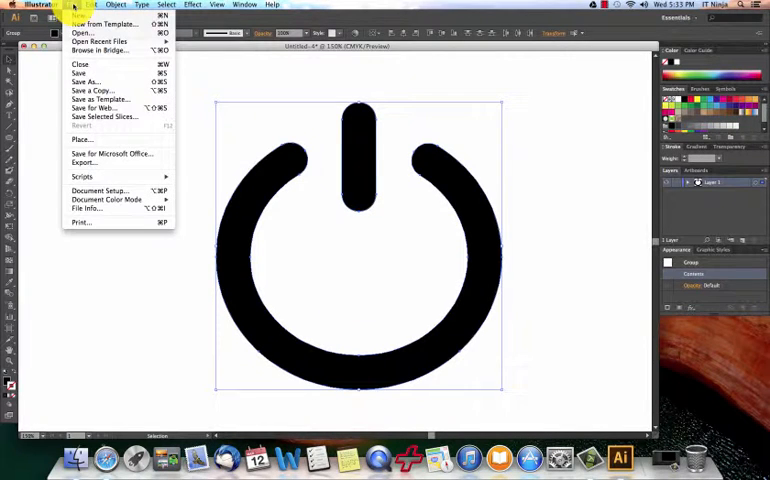
{"action": "left_click", "coordinate": [114, 4]}
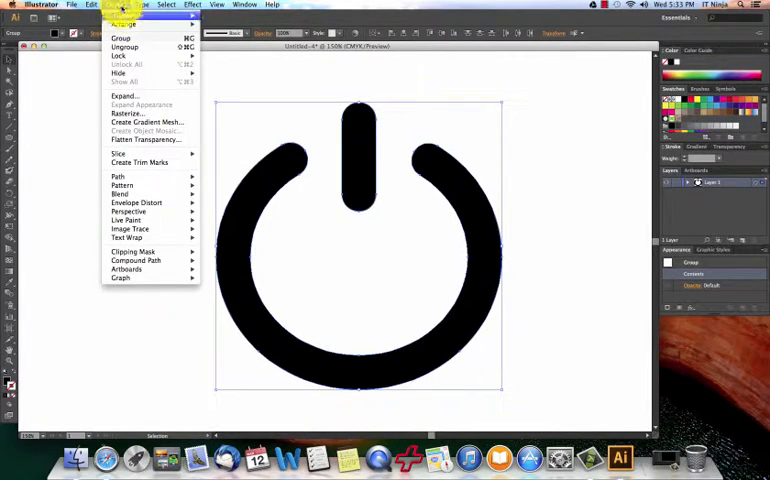
{"action": "mouse_move", "coordinate": [136, 260]}
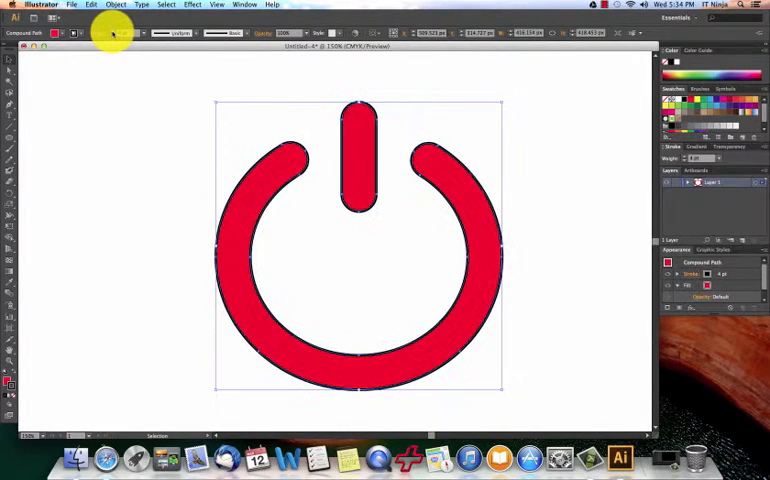
{"action": "left_click", "coordinate": [562, 270]}
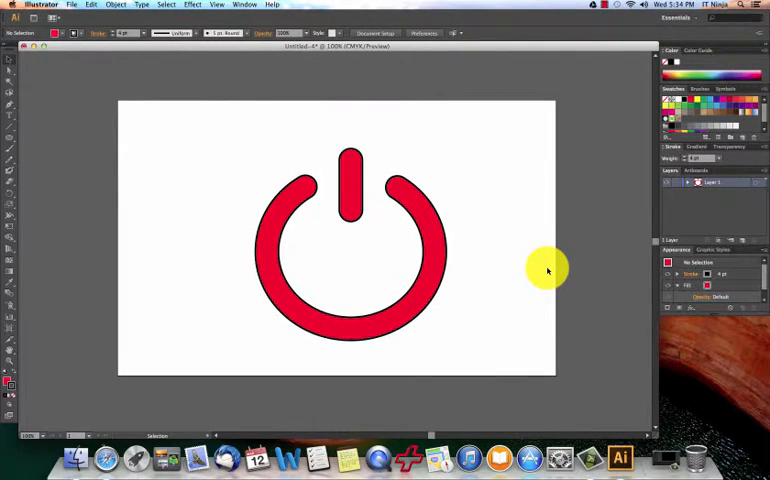
{"action": "mouse_move", "coordinate": [516, 304]}
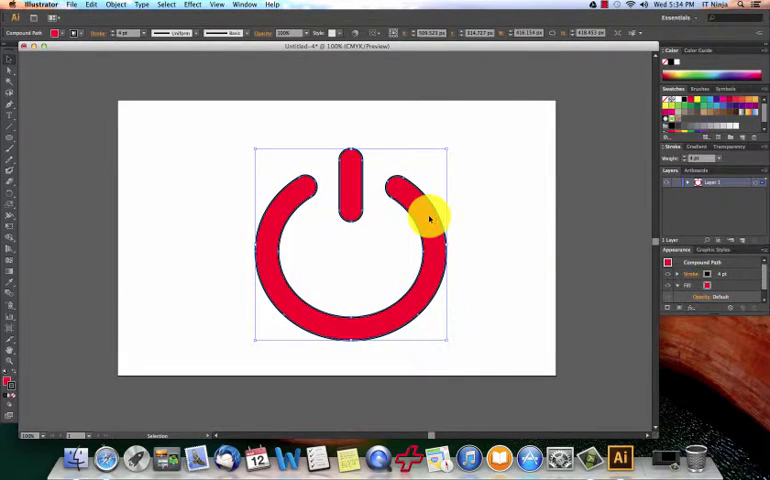
{"action": "left_click", "coordinate": [484, 266]}
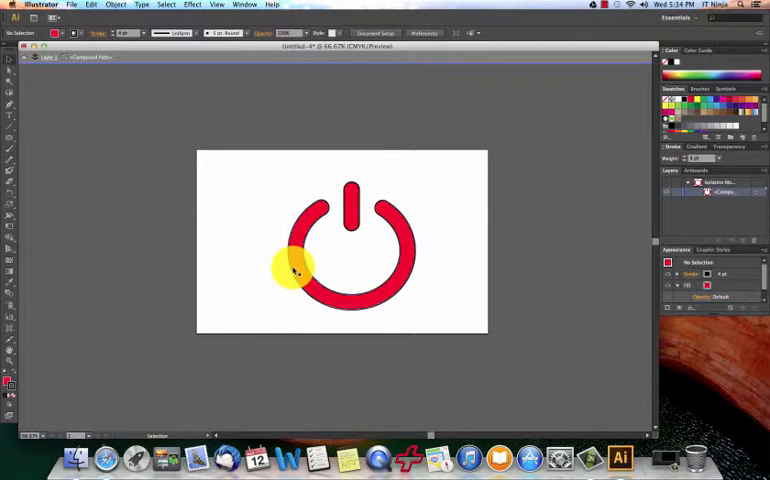
{"action": "left_click_drag", "start_coordinate": [296, 270], "coordinate": [222, 396]}
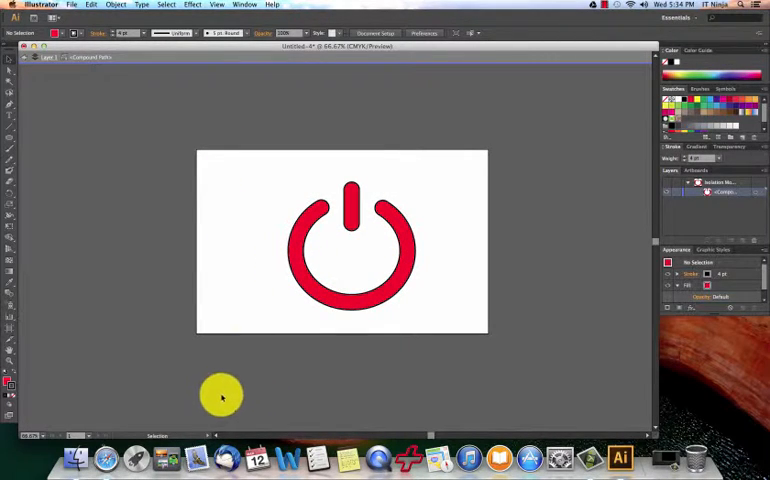
{"action": "mouse_move", "coordinate": [118, 458]}
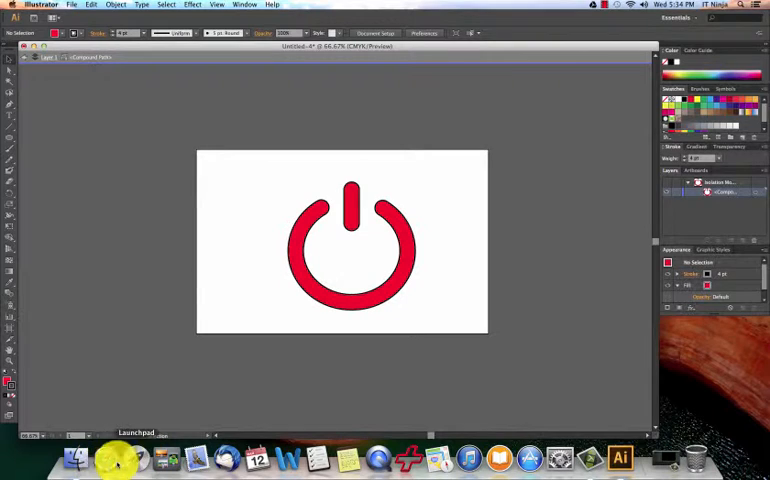
{"action": "mouse_move", "coordinate": [102, 458]}
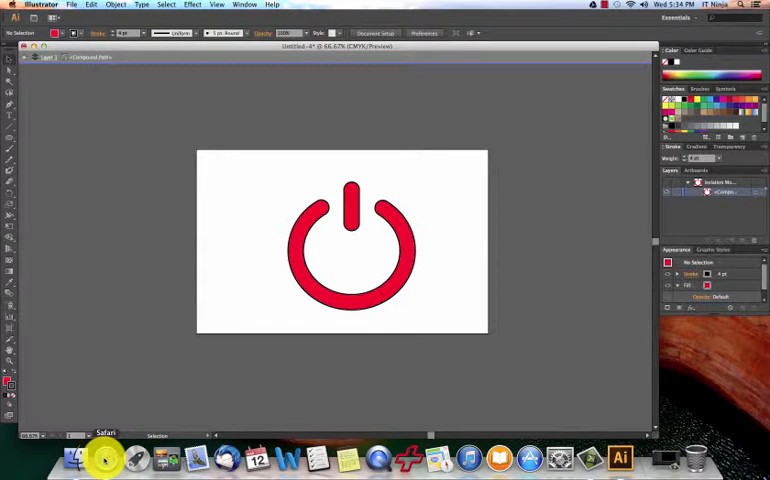